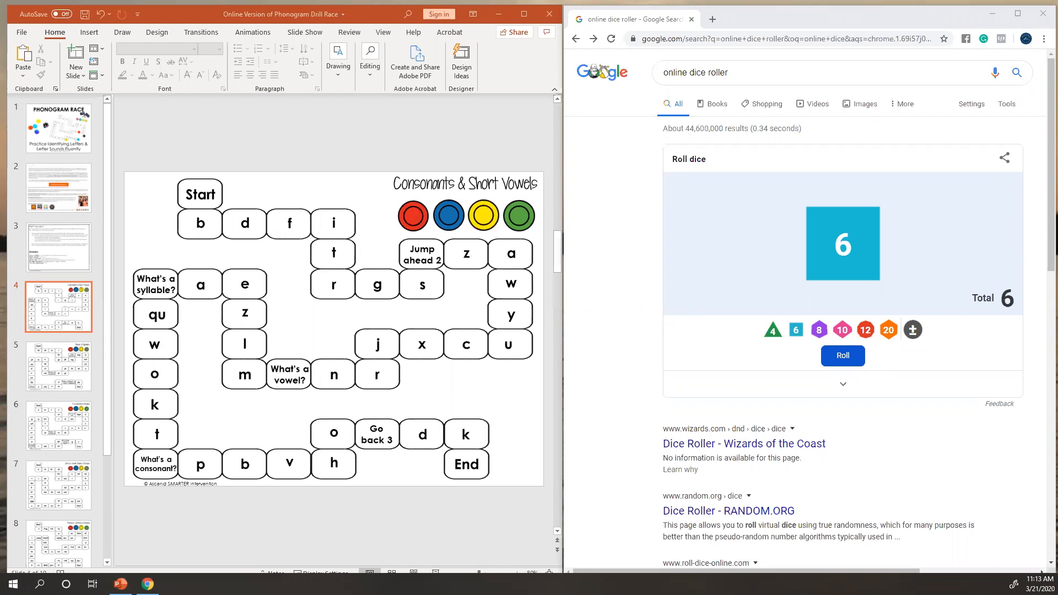
mouse_move(76, 132)
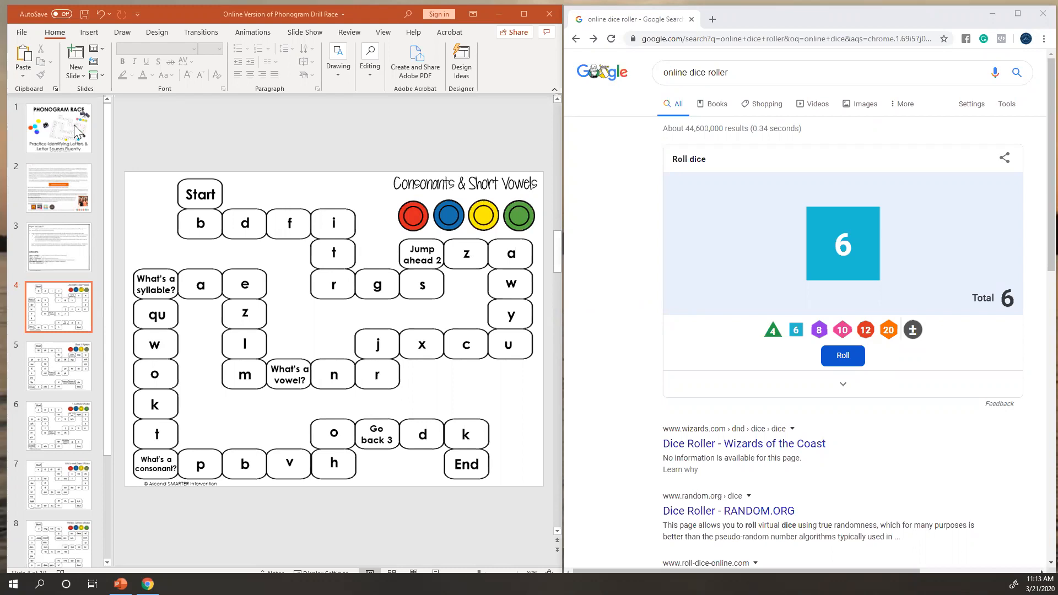
mouse_move(42, 149)
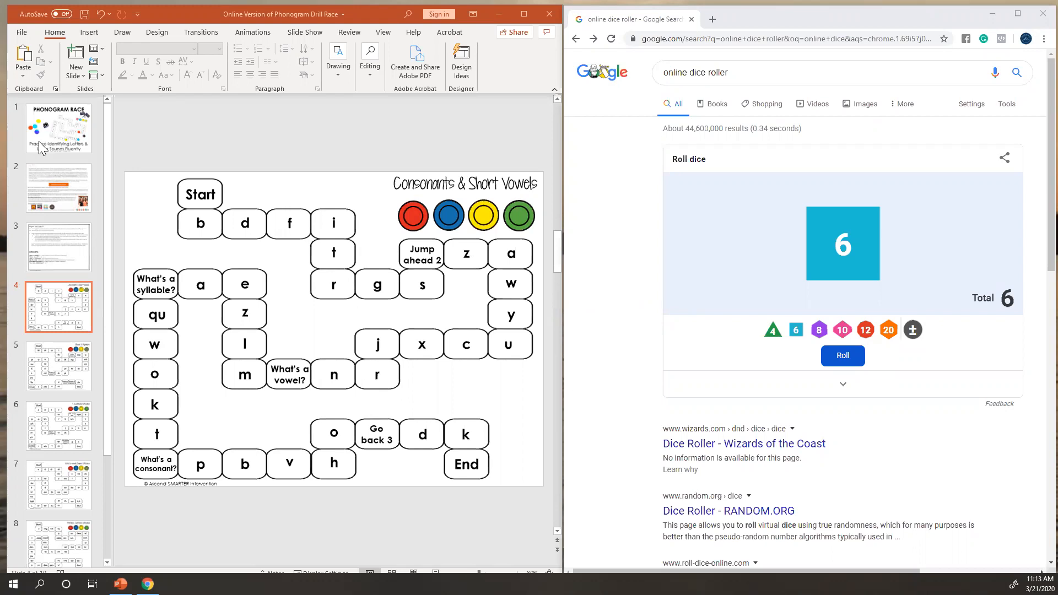
mouse_move(69, 212)
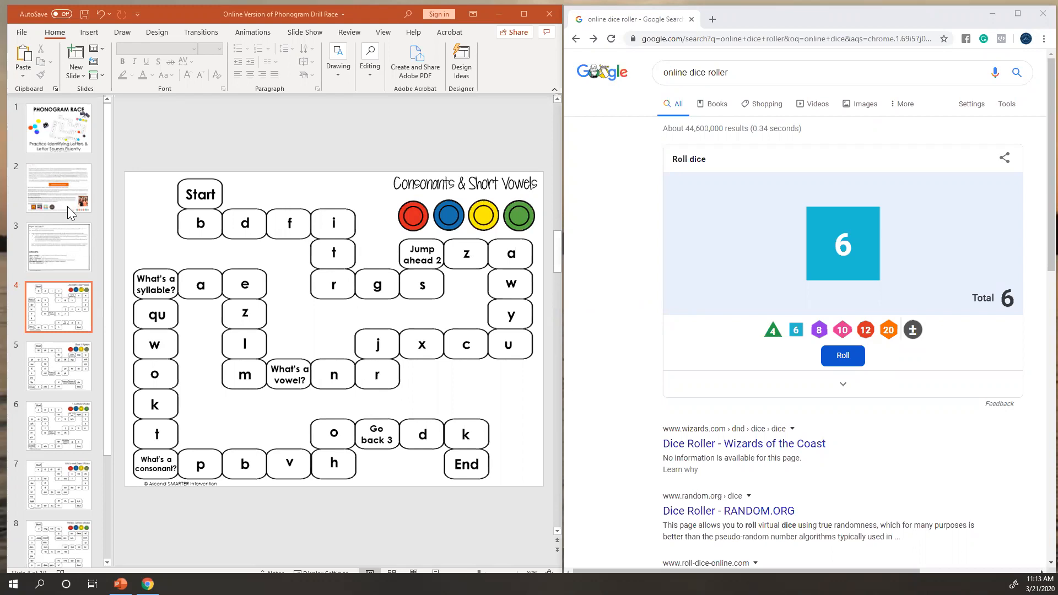
mouse_move(53, 193)
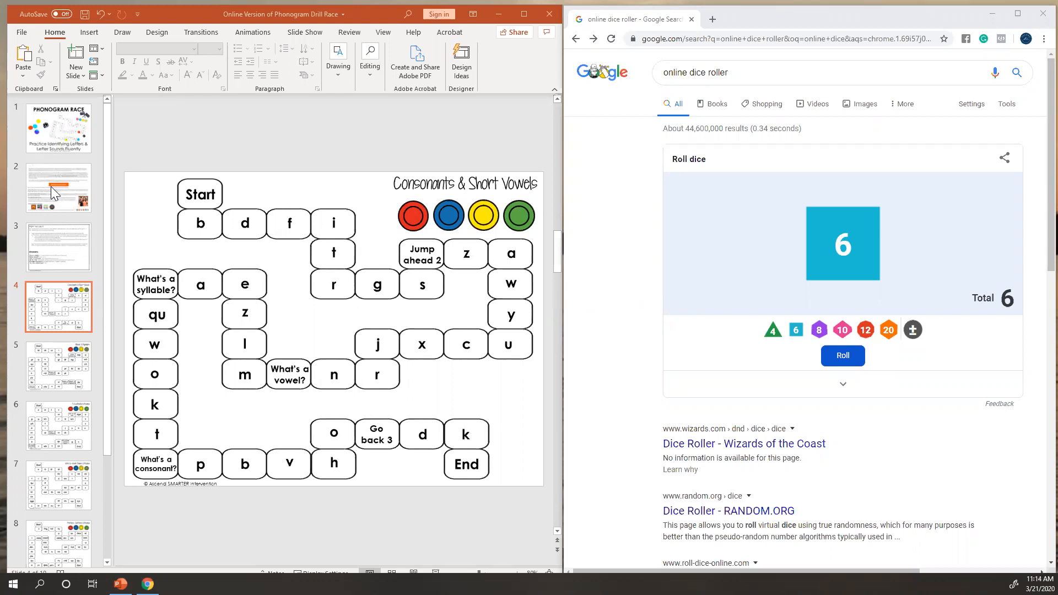
mouse_move(58, 311)
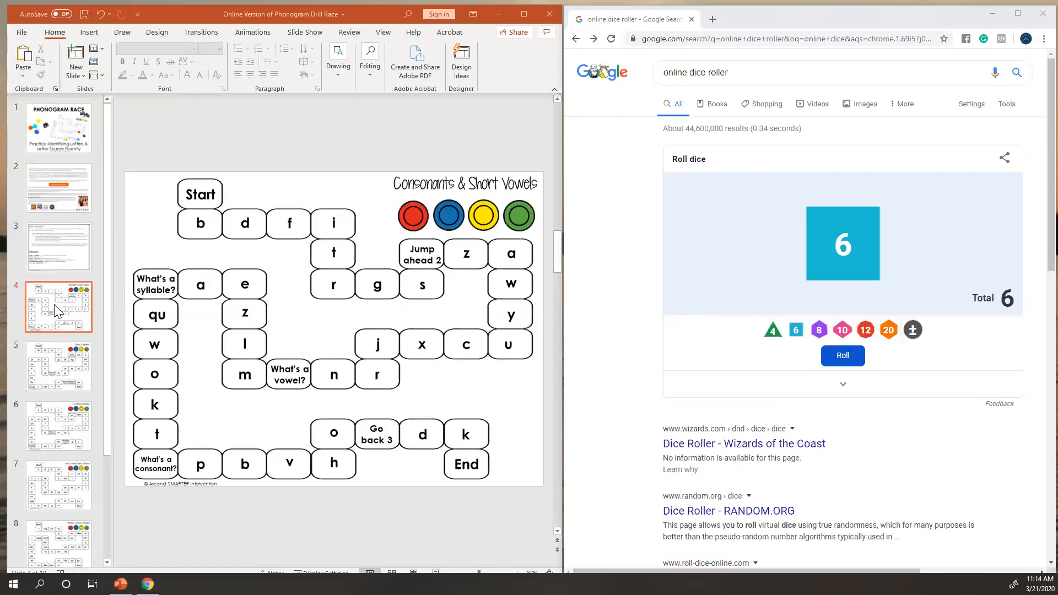
mouse_move(74, 321)
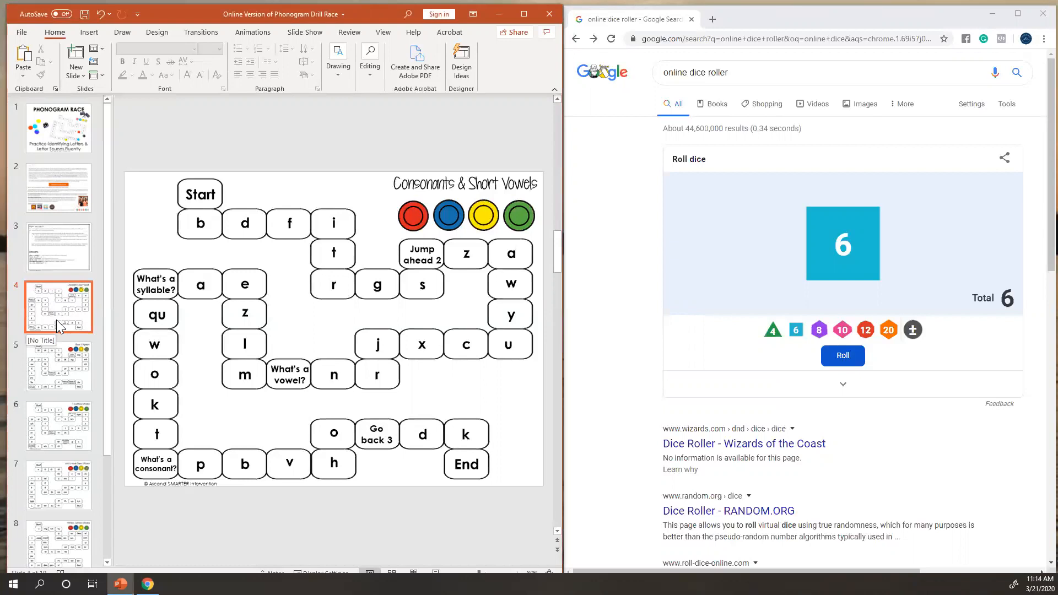
Step: Preview the other race board slides, return to Consonants & Short Vowels, and open the number spinner
left_click(58, 364)
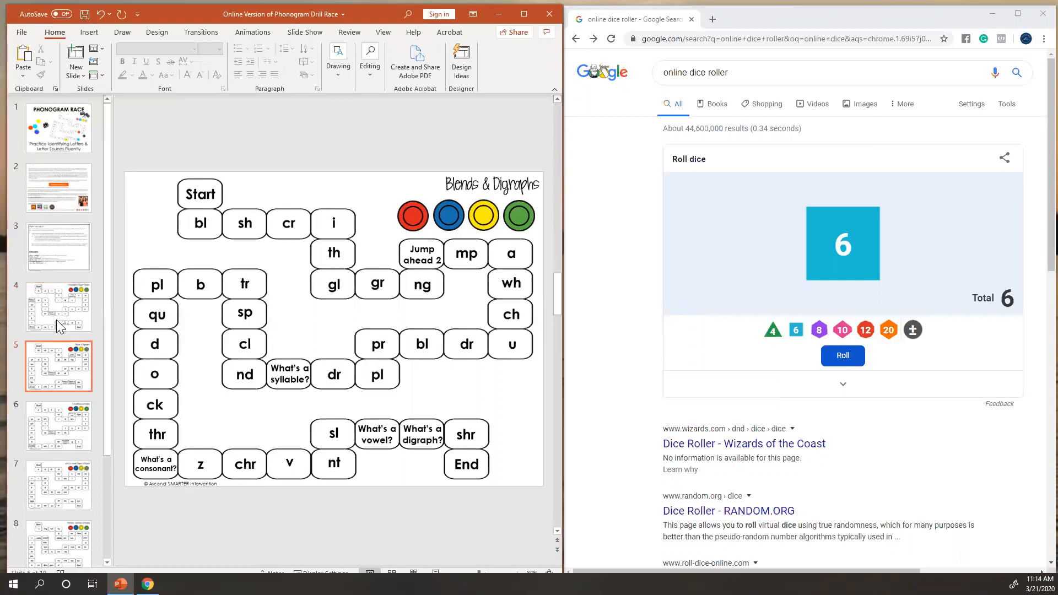
left_click(58, 425)
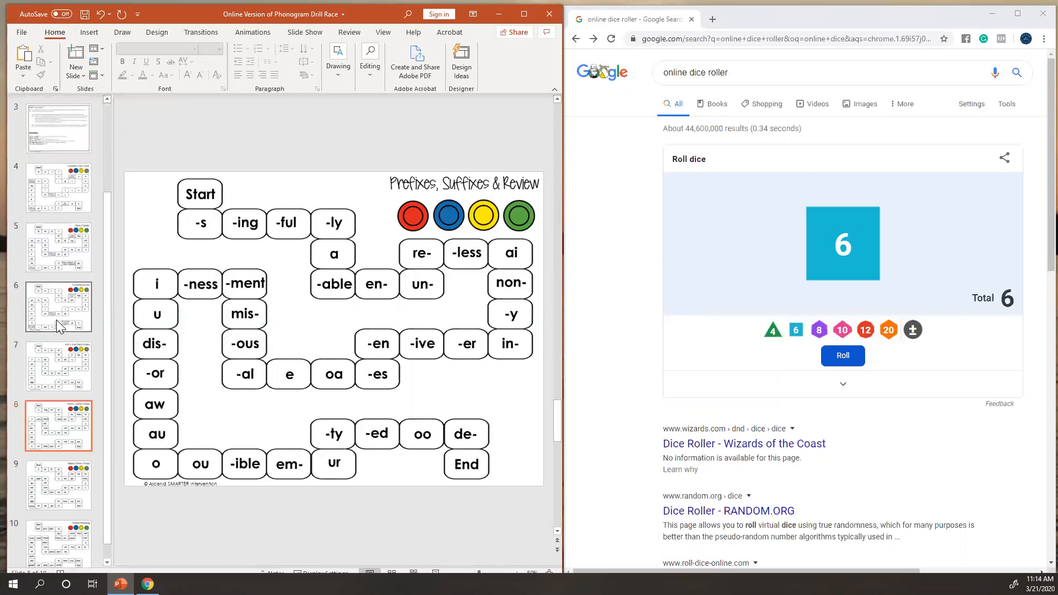
left_click(58, 484)
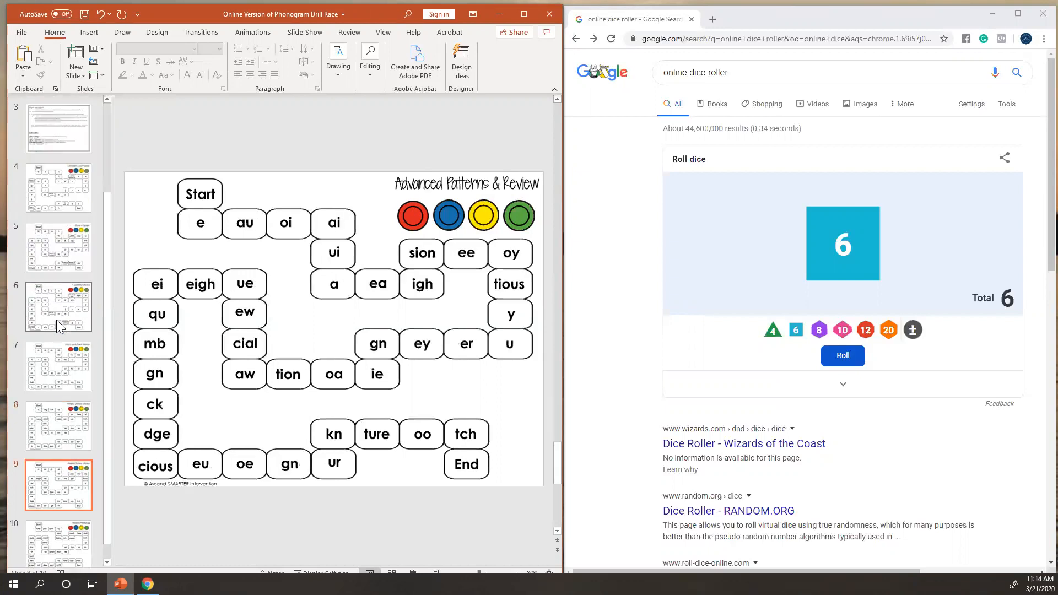
left_click(58, 543)
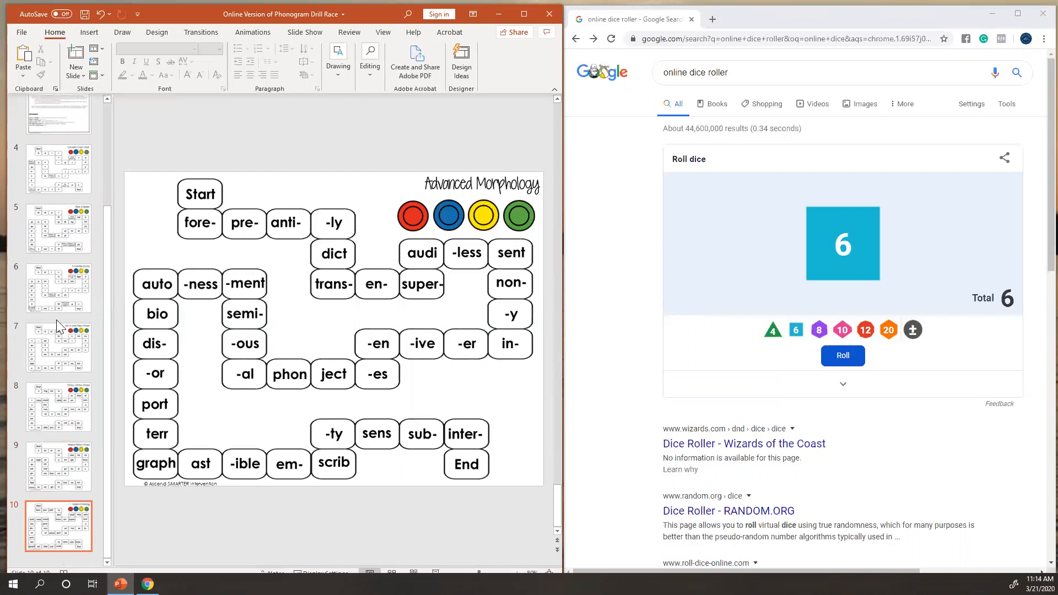
left_click(58, 229)
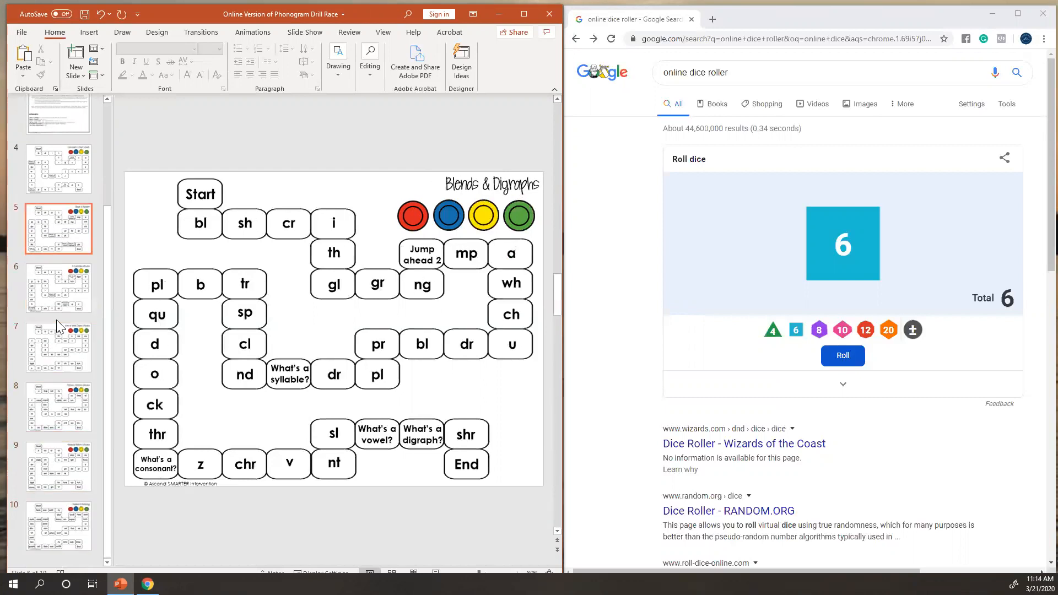
left_click(59, 169)
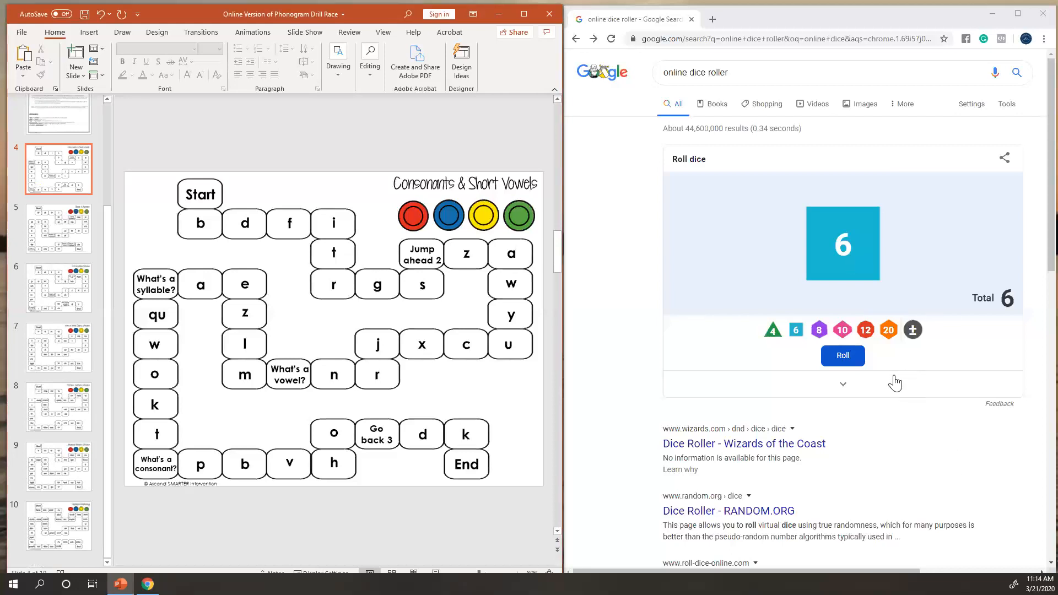
mouse_move(858, 270)
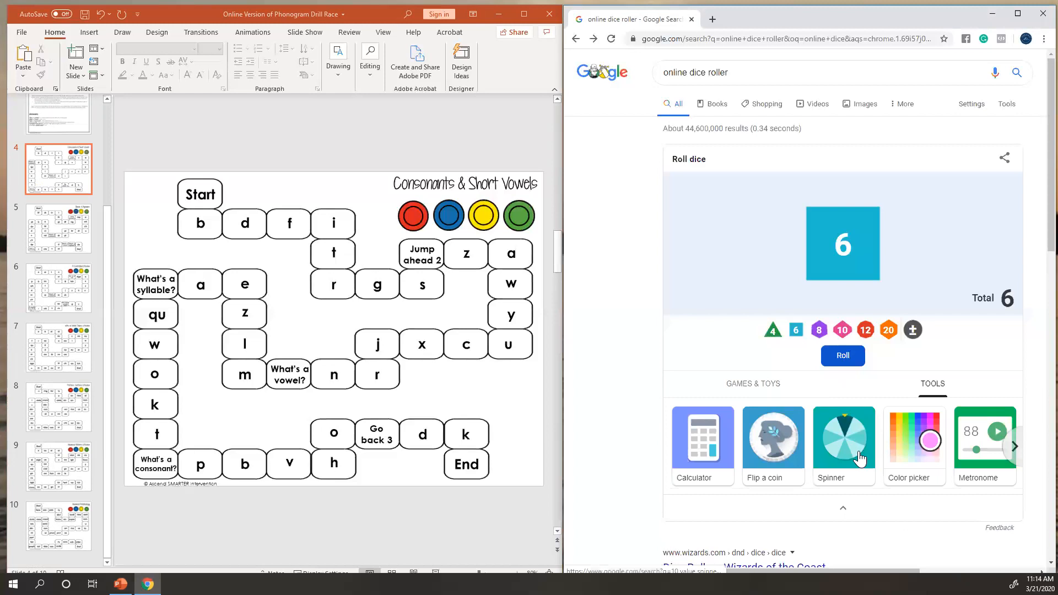
left_click(844, 437)
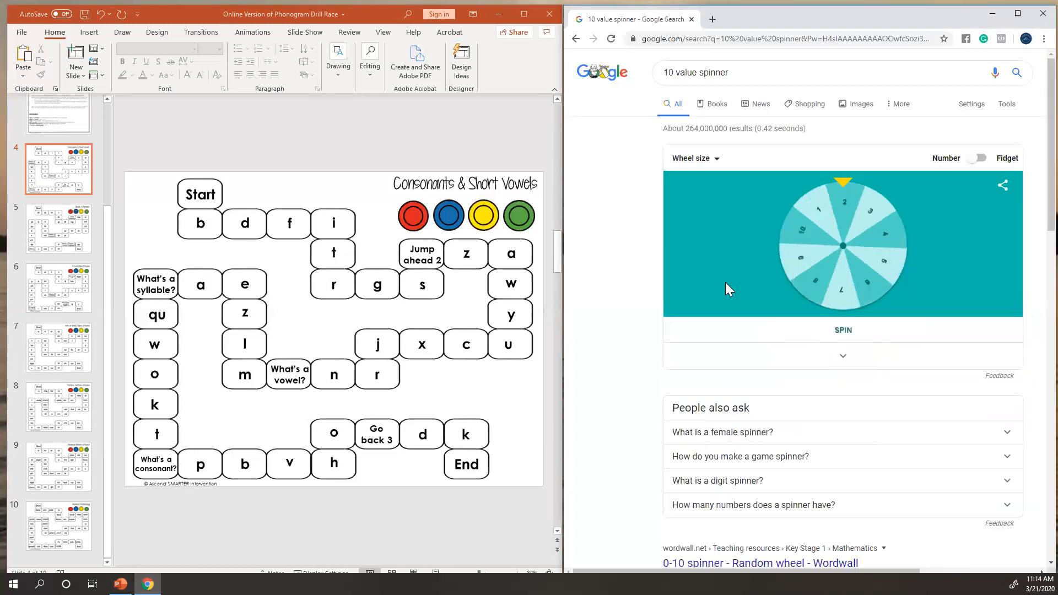
Step: Spin Google's 10-value number wheel once for a random number
left_click(843, 330)
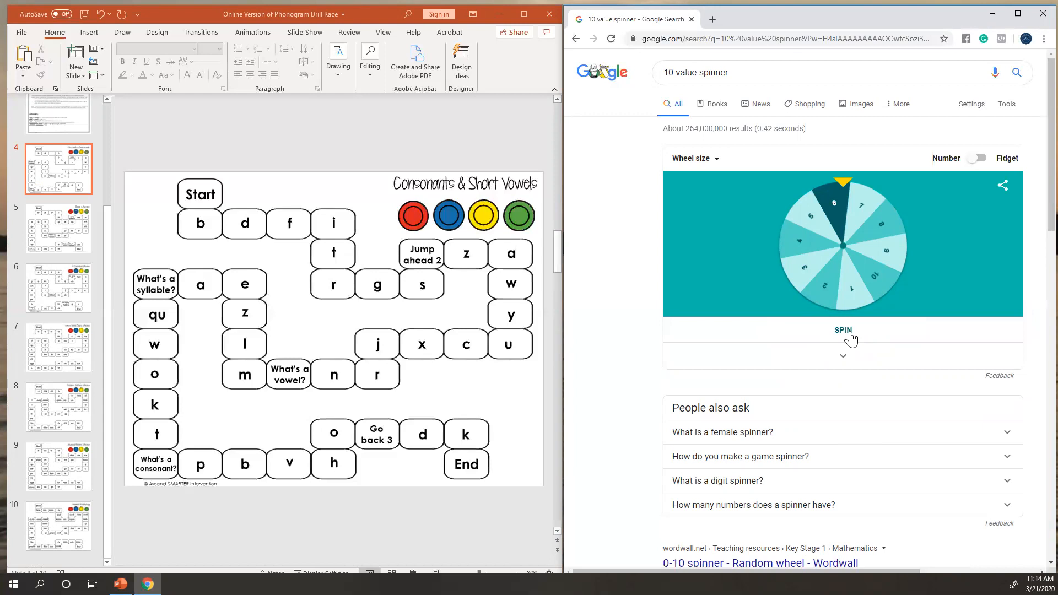
mouse_move(840, 325)
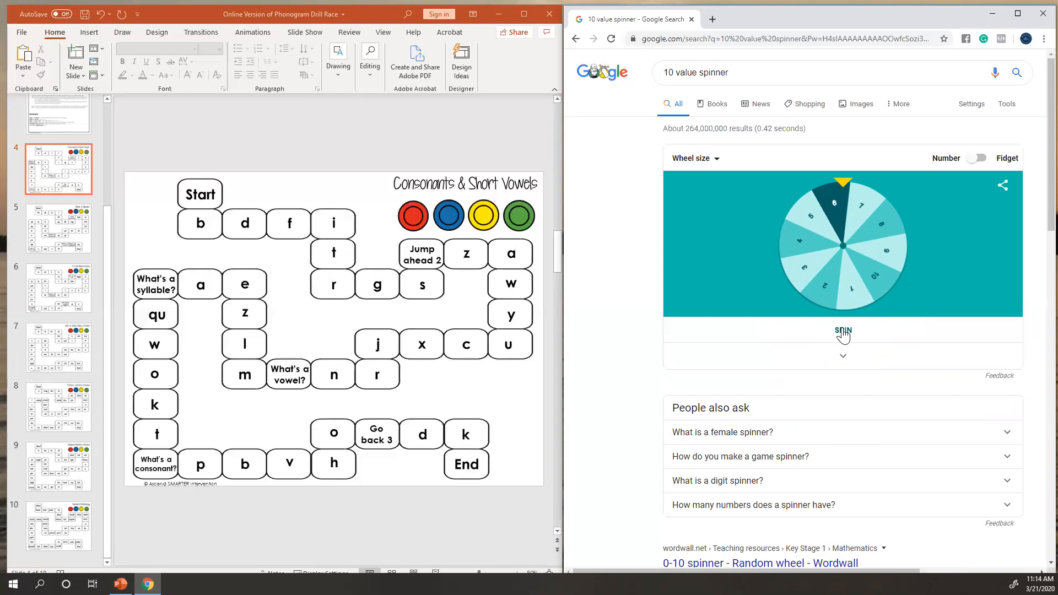
mouse_move(844, 362)
type("Roll a die")
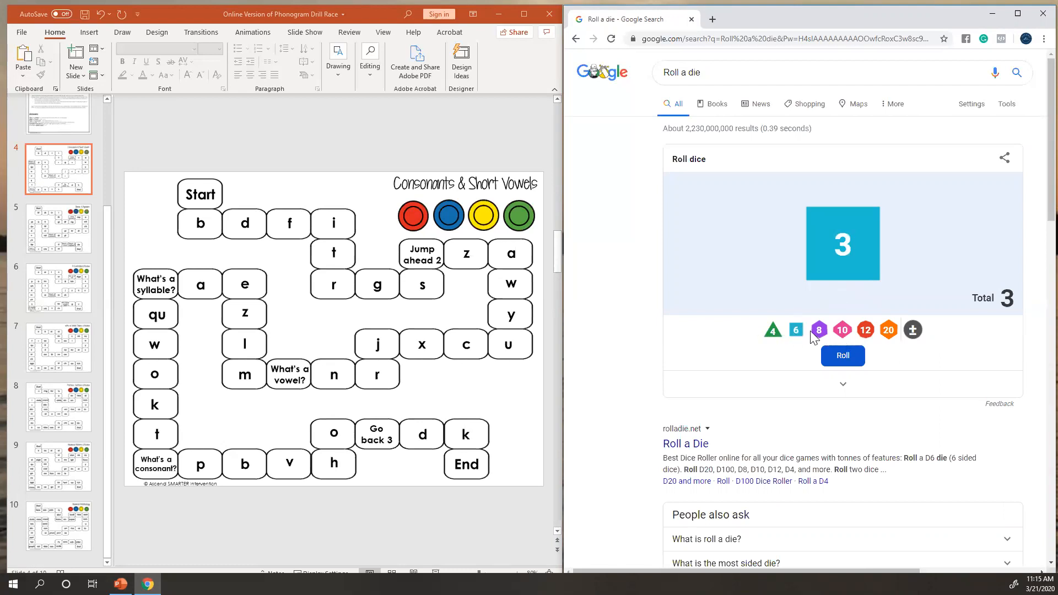
mouse_move(816, 291)
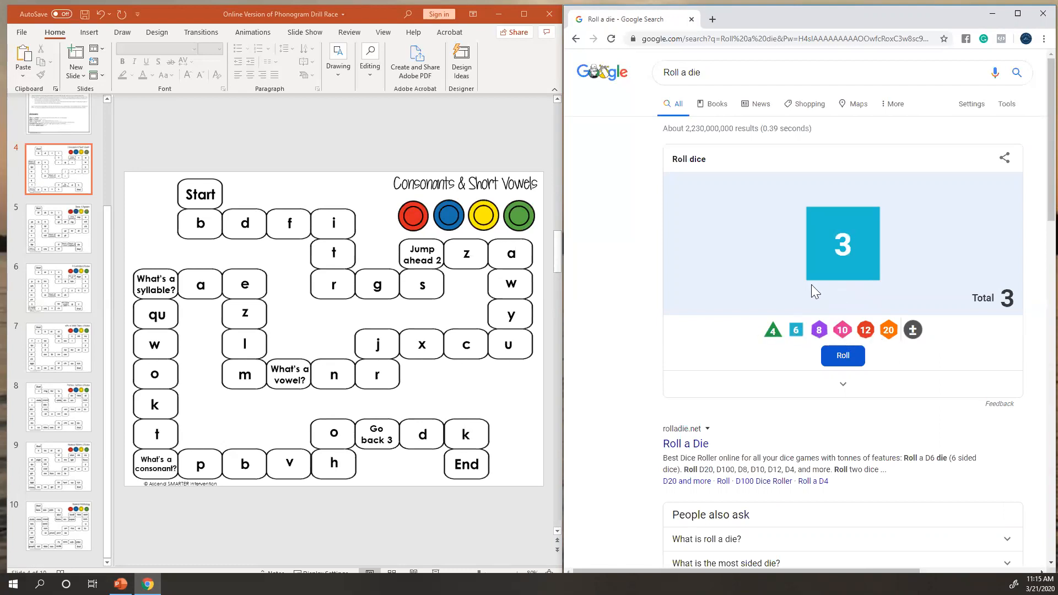
Step: Roll Google's die again, landing on 5
left_click(843, 355)
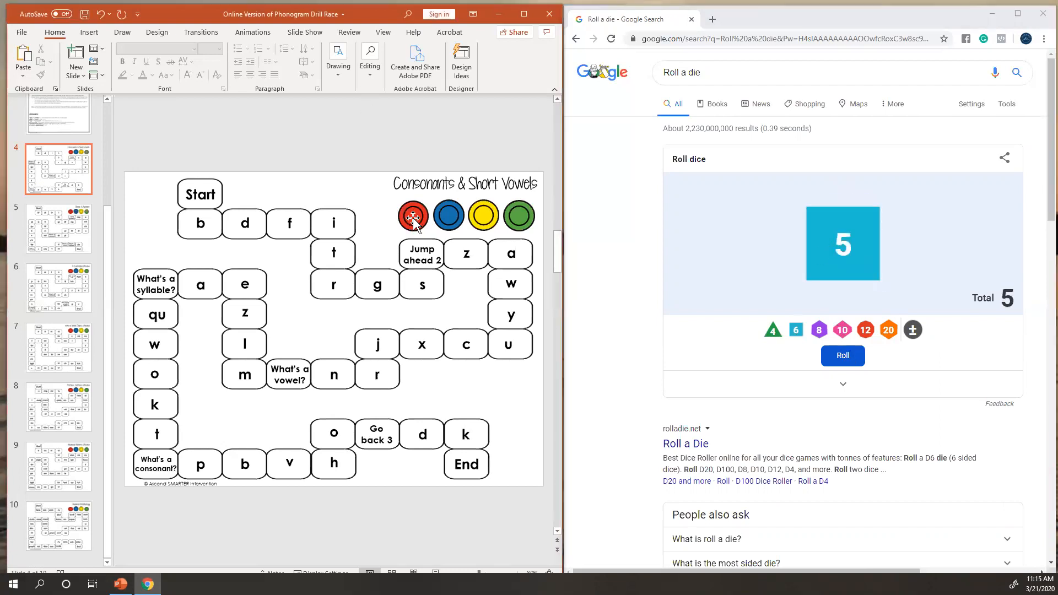
Step: Move the red piece from Start five spaces onto t, select blue, and show Blends & Digraphs
left_click_drag(412, 216, 199, 195)
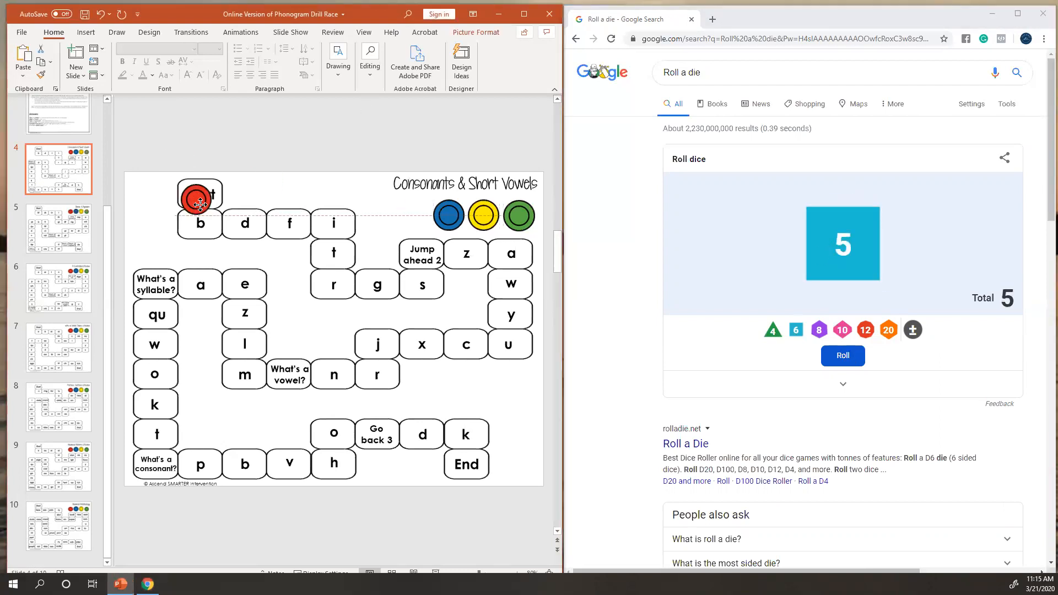
left_click_drag(198, 197, 334, 228)
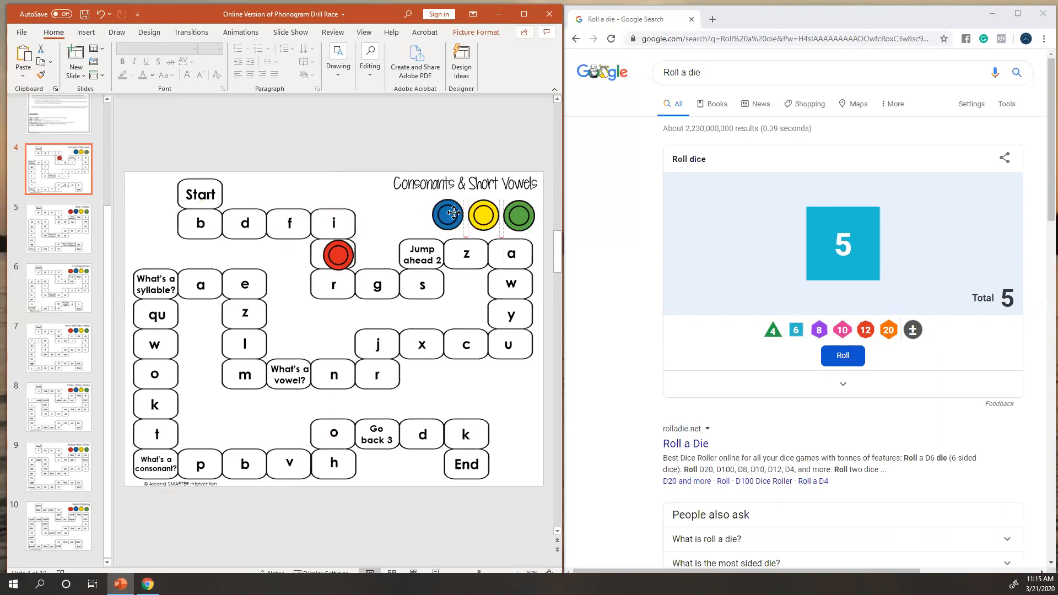
left_click(448, 215)
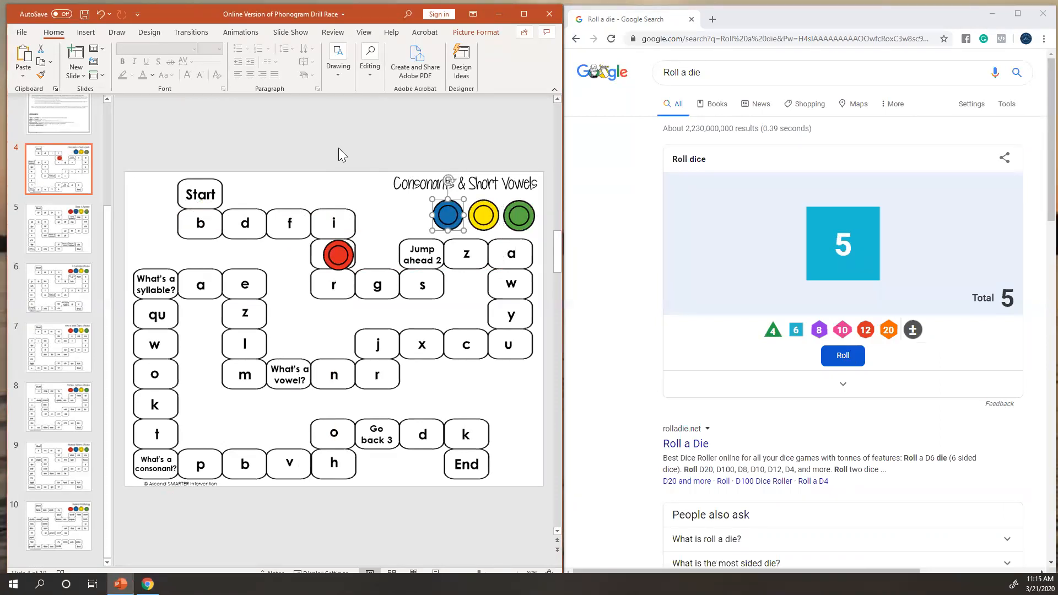
mouse_move(341, 373)
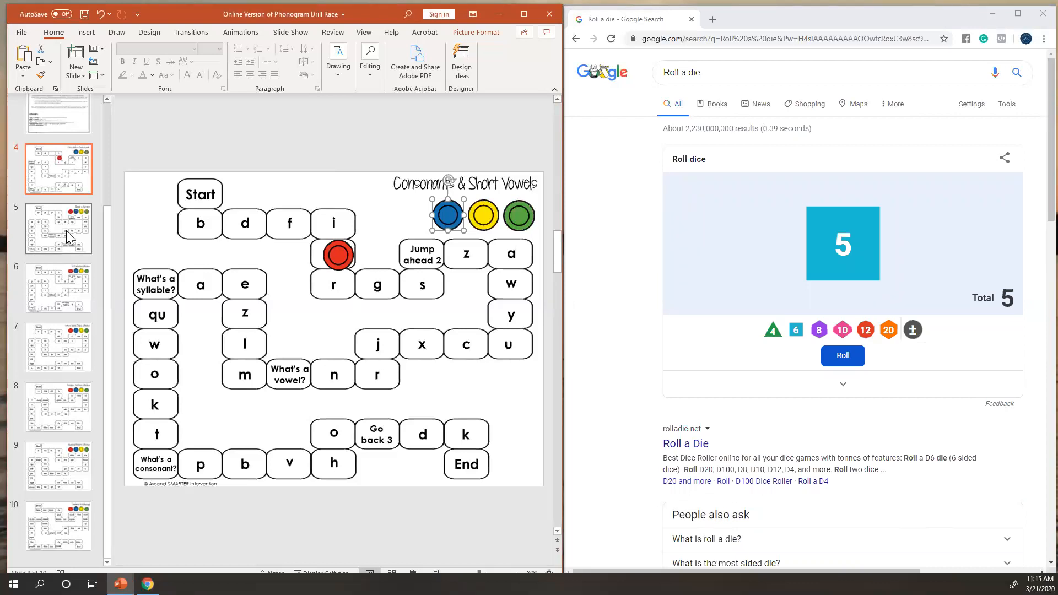
left_click(59, 228)
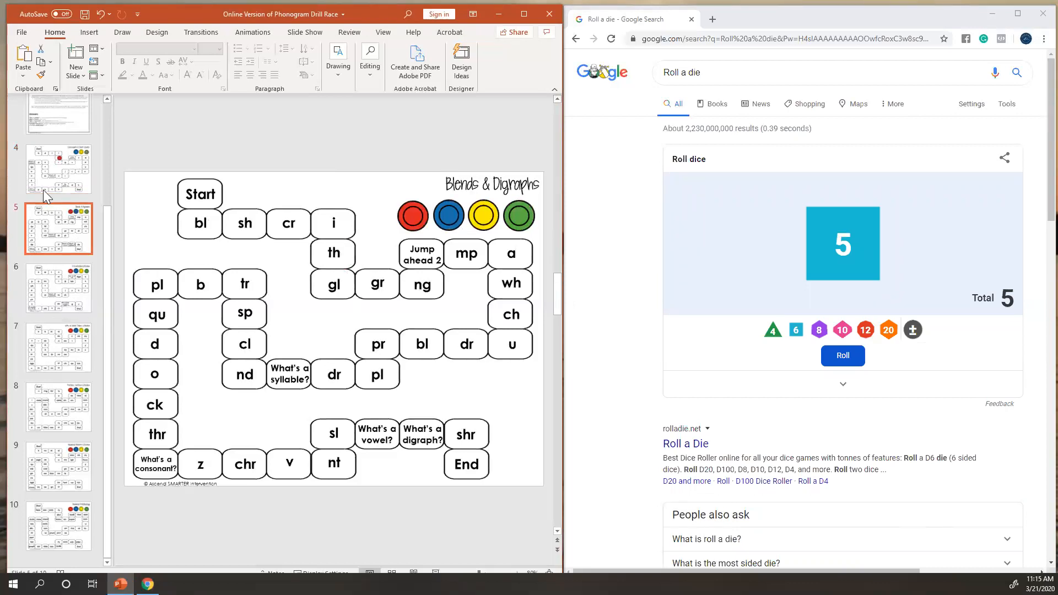